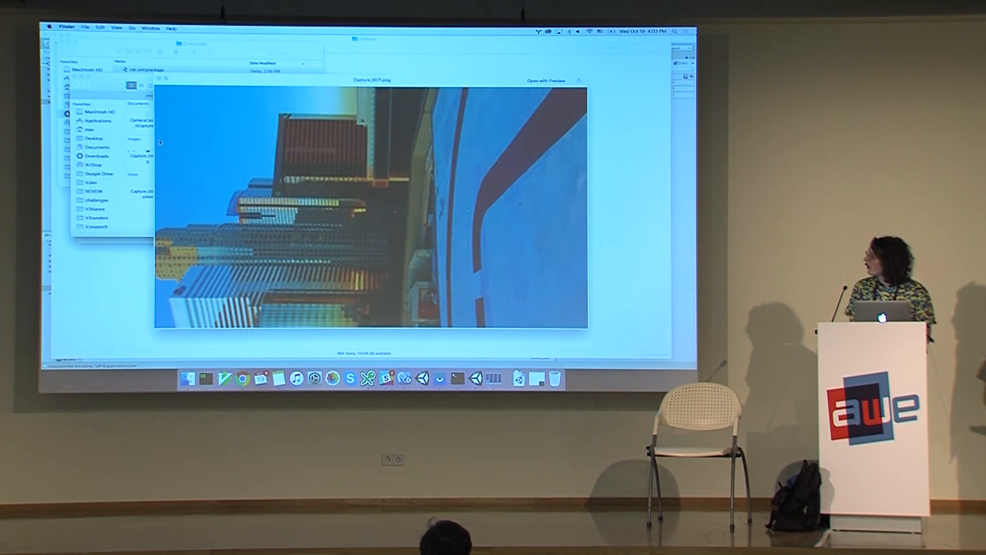
Step: Review the ImageQuads and UIManager components, then open the GigaPixel script in MonoDevelop
key("Right")
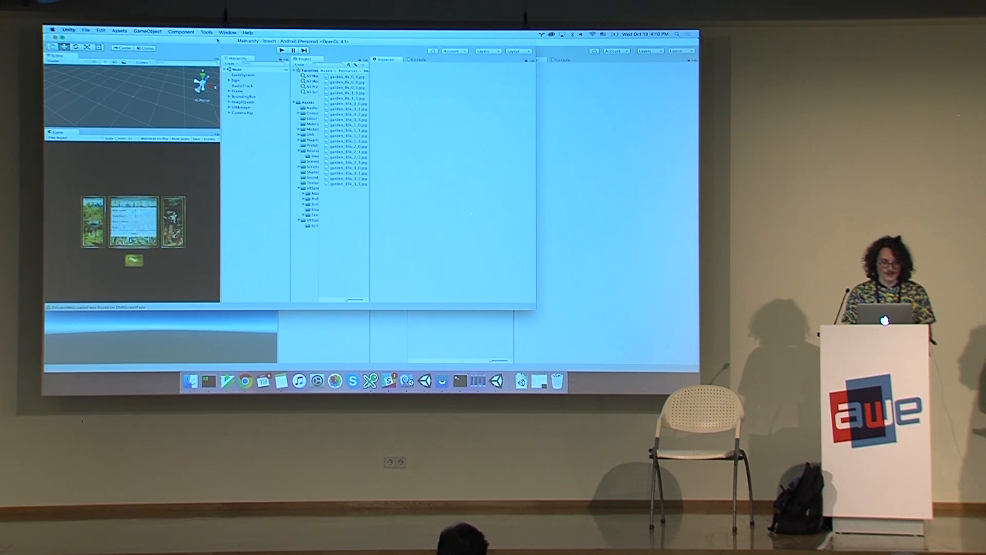
left_click(305, 101)
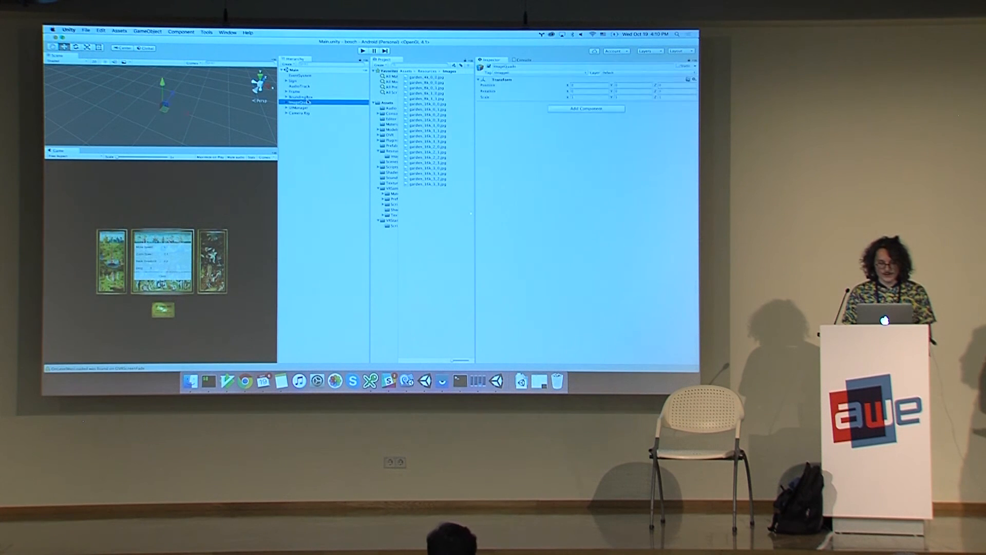
left_click(300, 107)
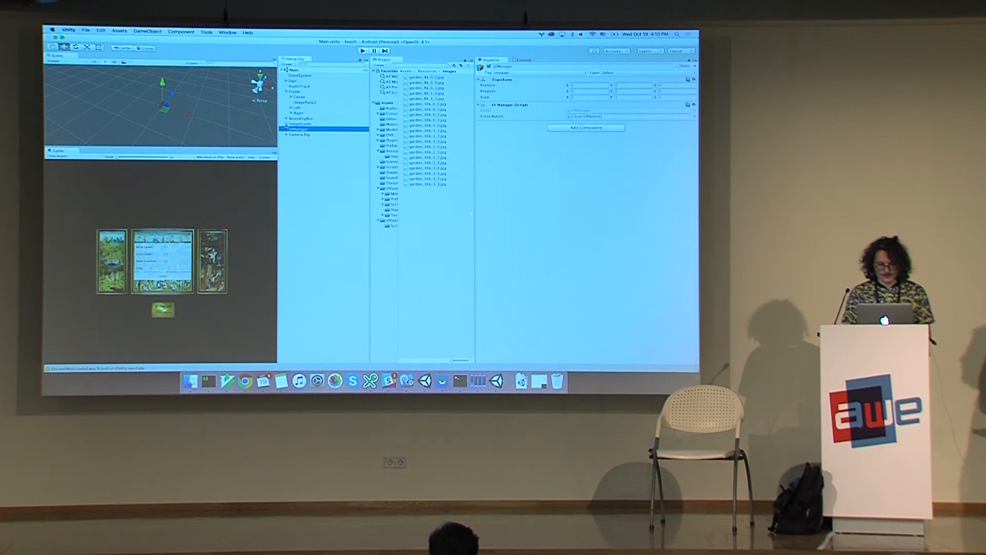
left_click(306, 129)
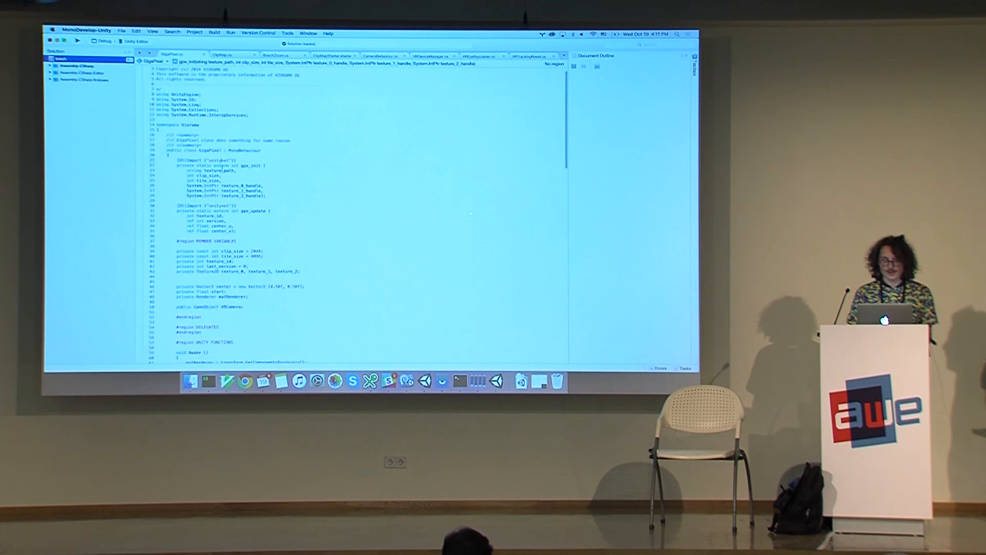
Step: Scroll down through GigaPixel.cs to the native update function's version and center parameters
scroll("down", 3)
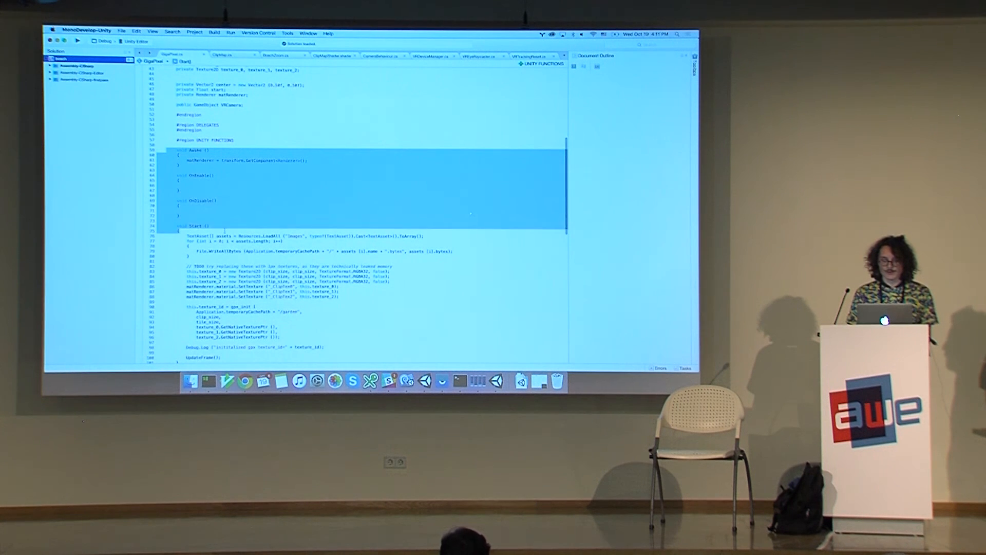
scroll("down", 3)
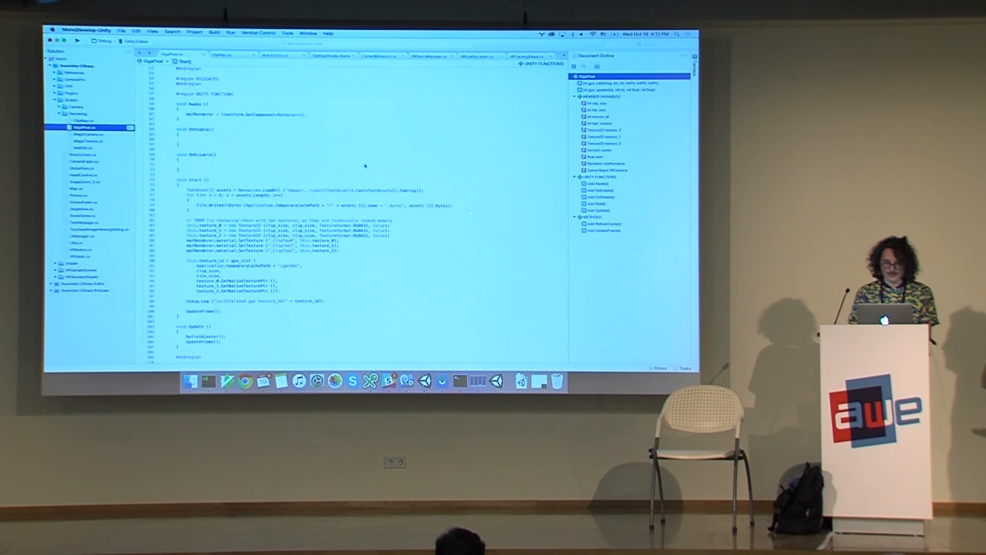
scroll("down", 3)
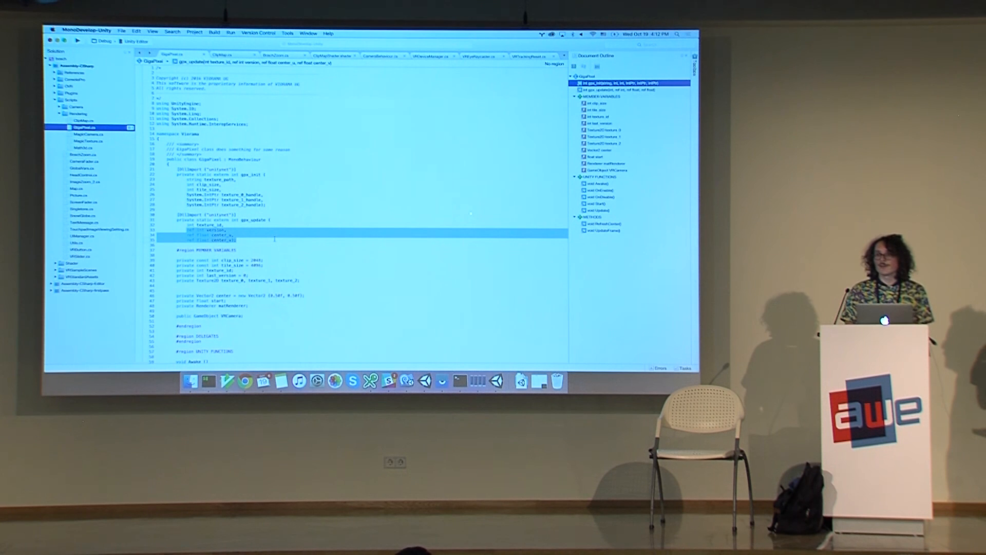
scroll("down", 3)
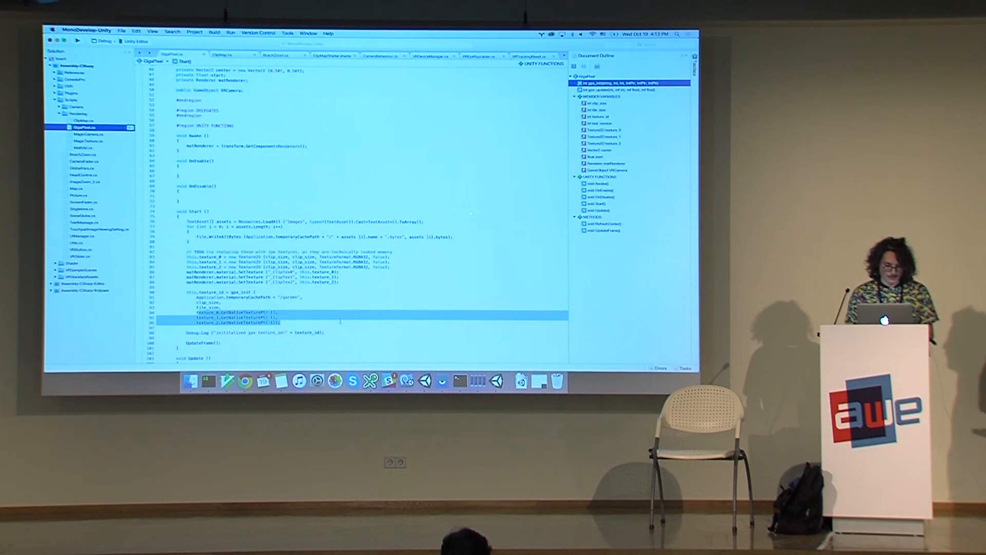
scroll("down", 3)
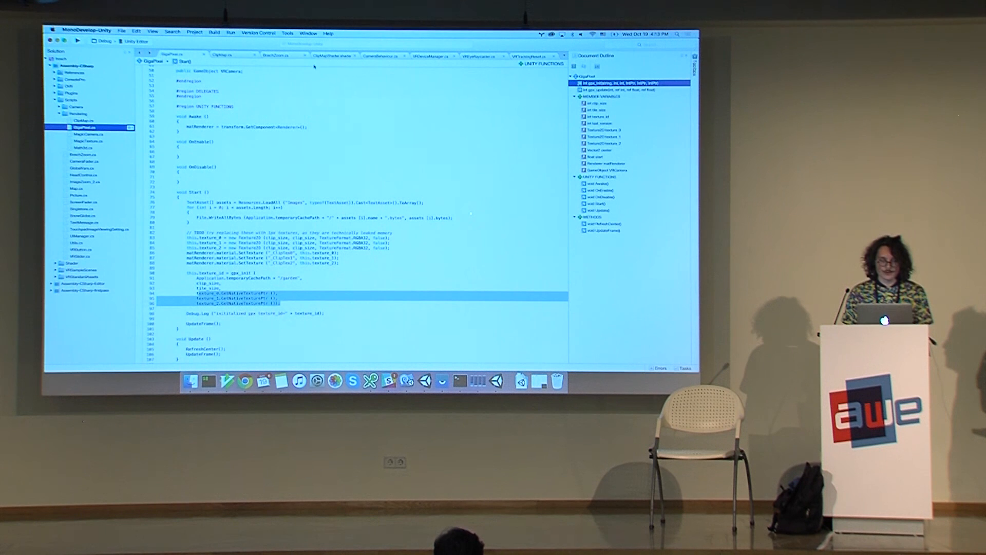
left_click(224, 55)
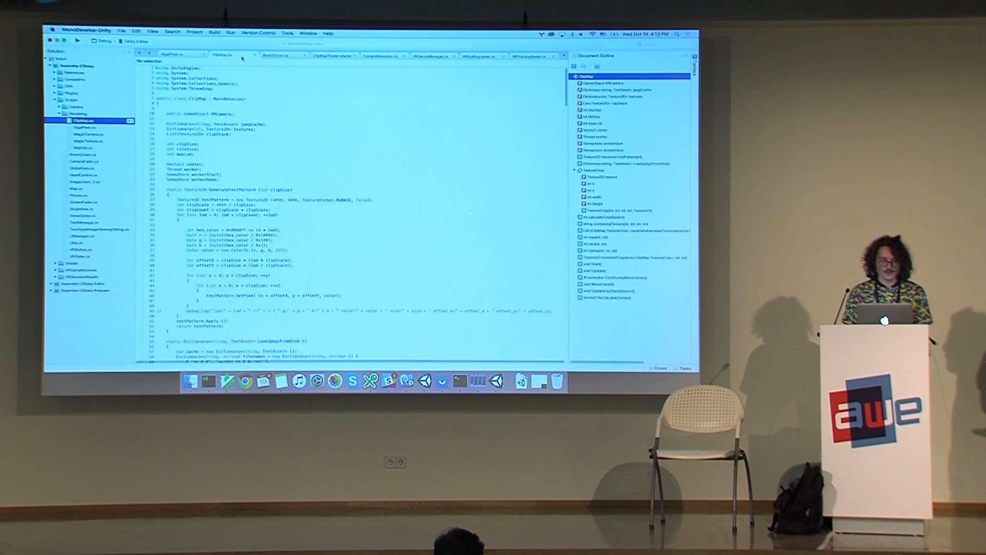
scroll("down", 3)
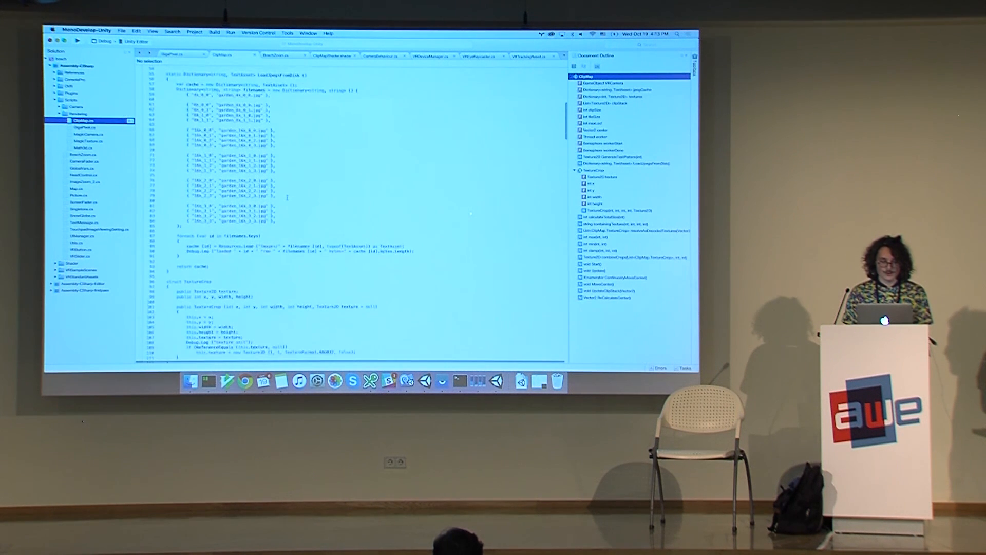
scroll("down", 3)
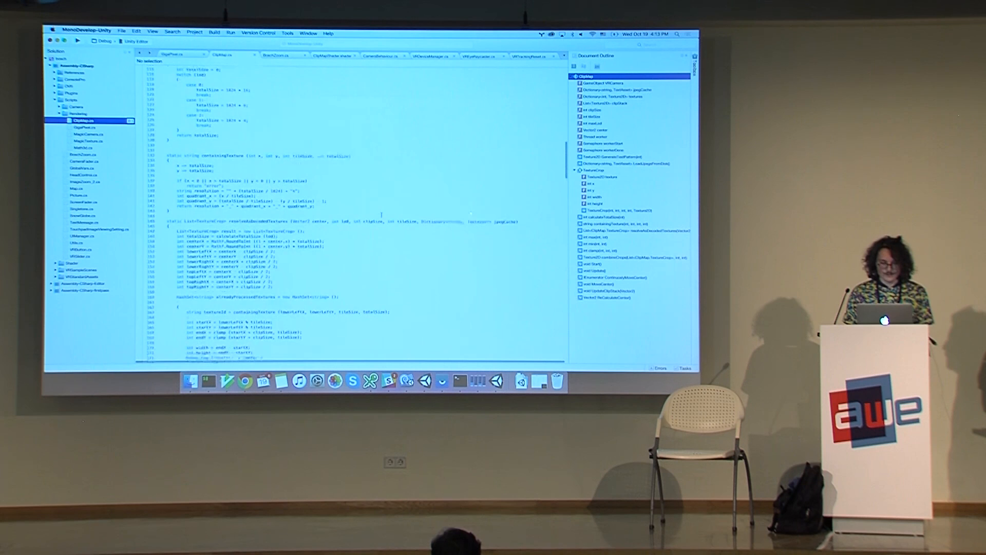
scroll("down", 3)
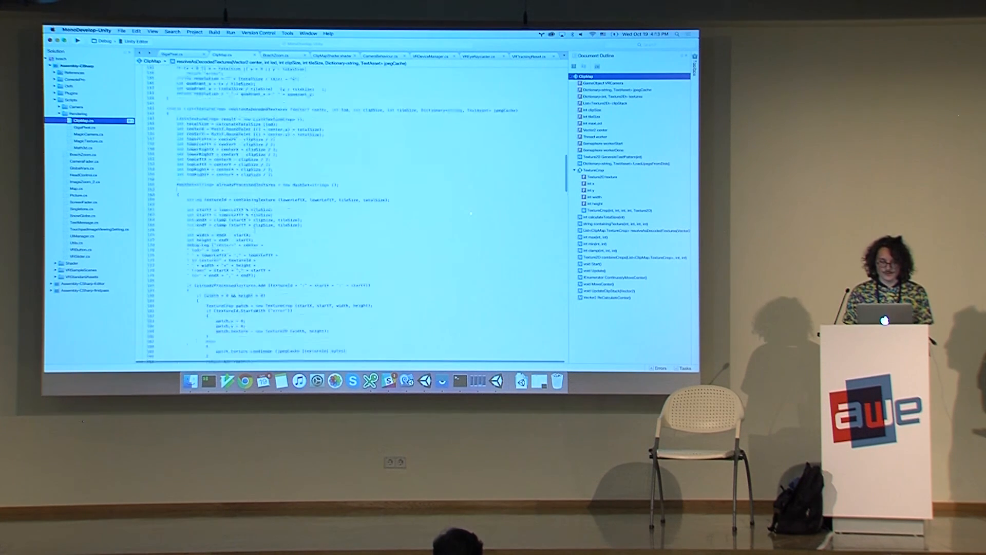
scroll("down", 3)
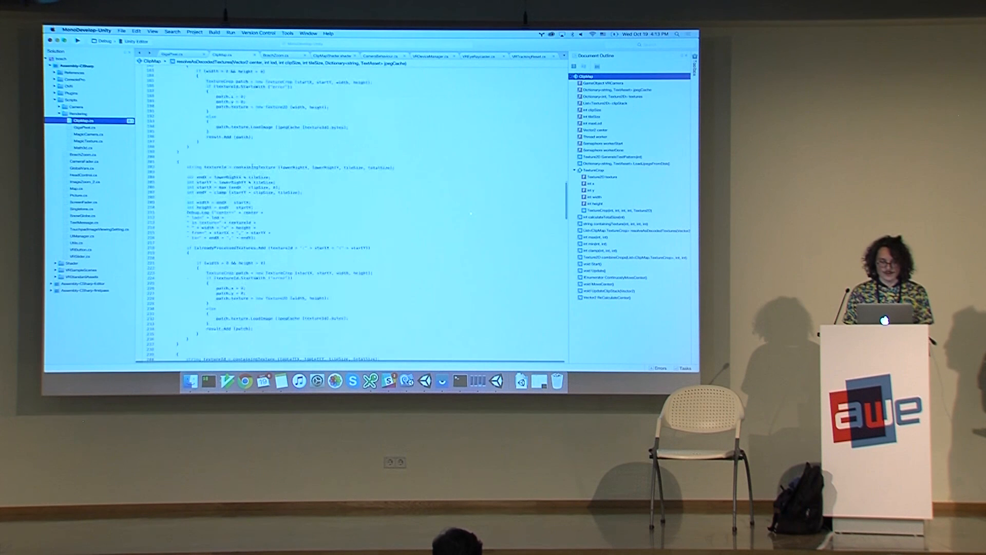
scroll("down", 3)
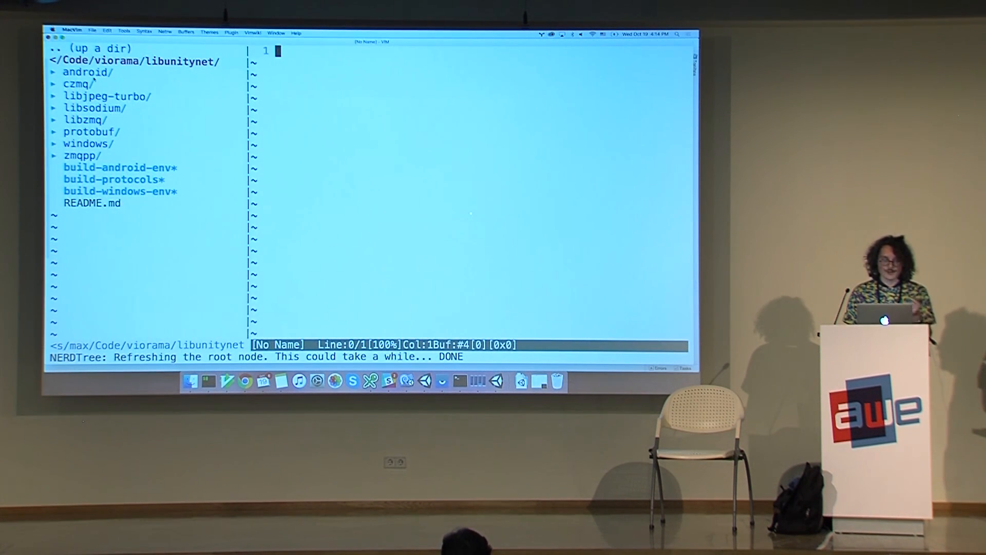
Step: Expand android/jni/libunitynet in NERDTree to reach gpx.cpp
left_click(87, 72)
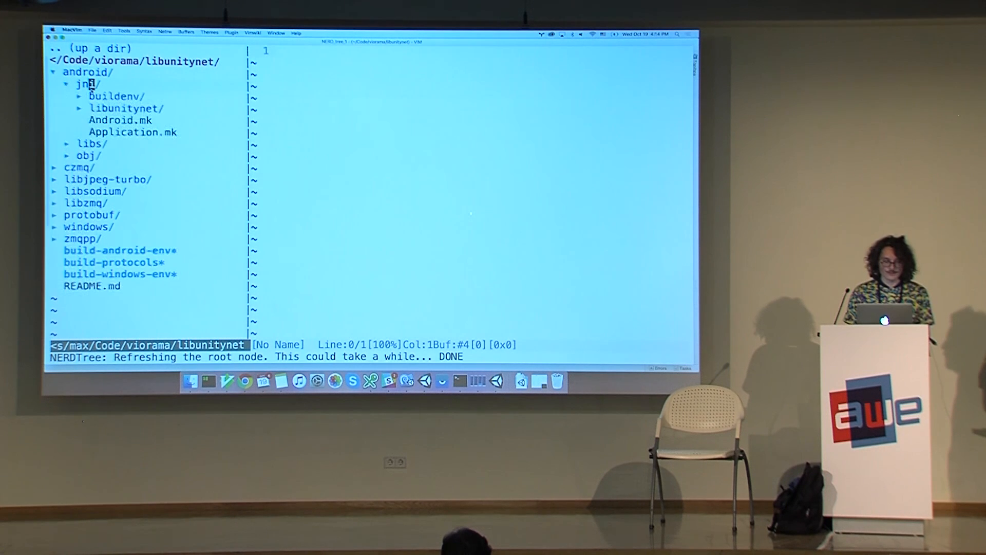
left_click(126, 107)
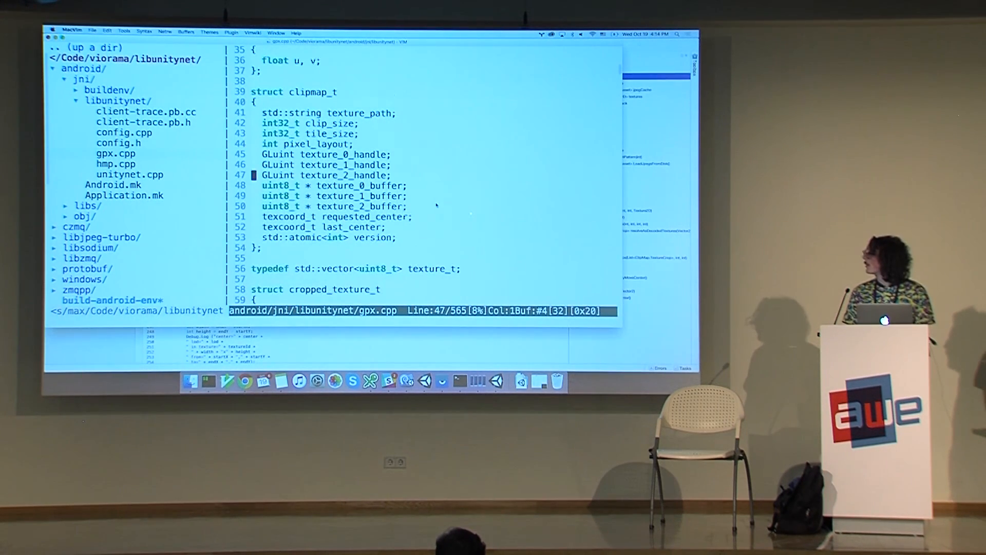
scroll("down", 3)
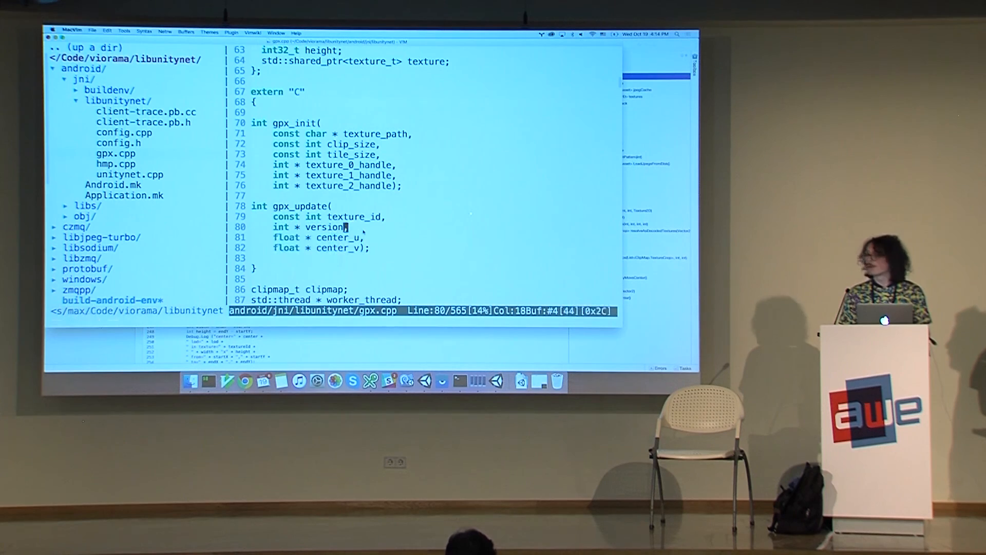
scroll("down", 3)
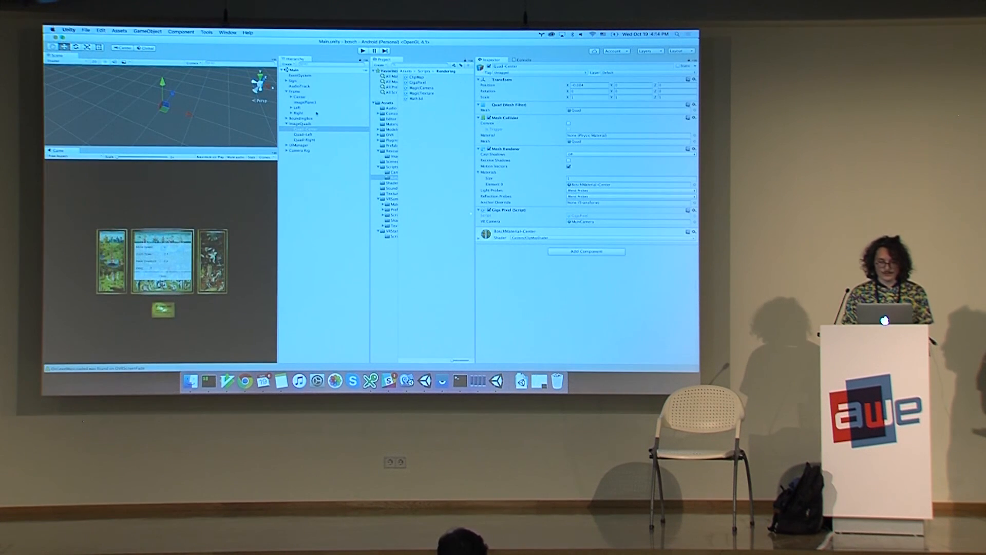
Step: Inspect Quad-Center under ImageQuads and preview its garden painting material
left_click(300, 123)
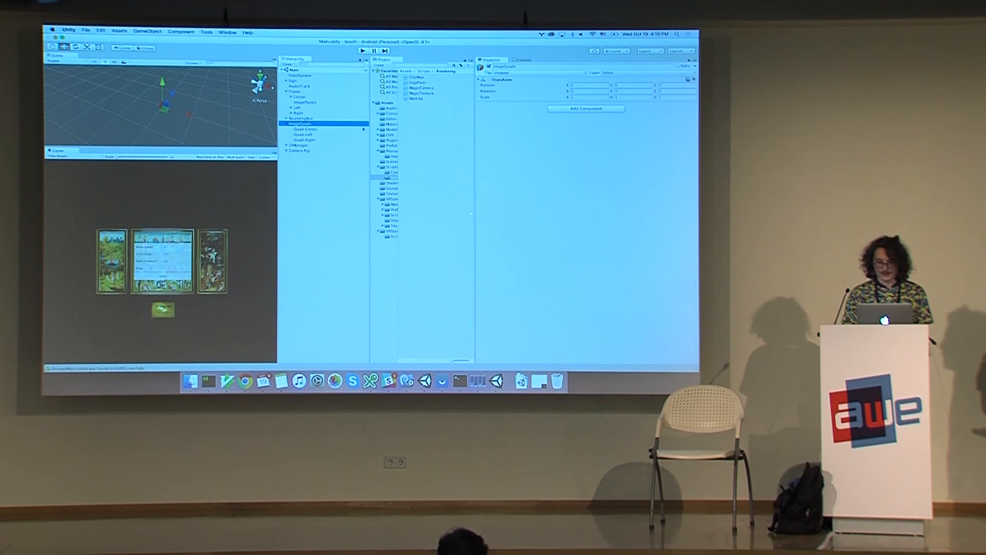
left_click(305, 129)
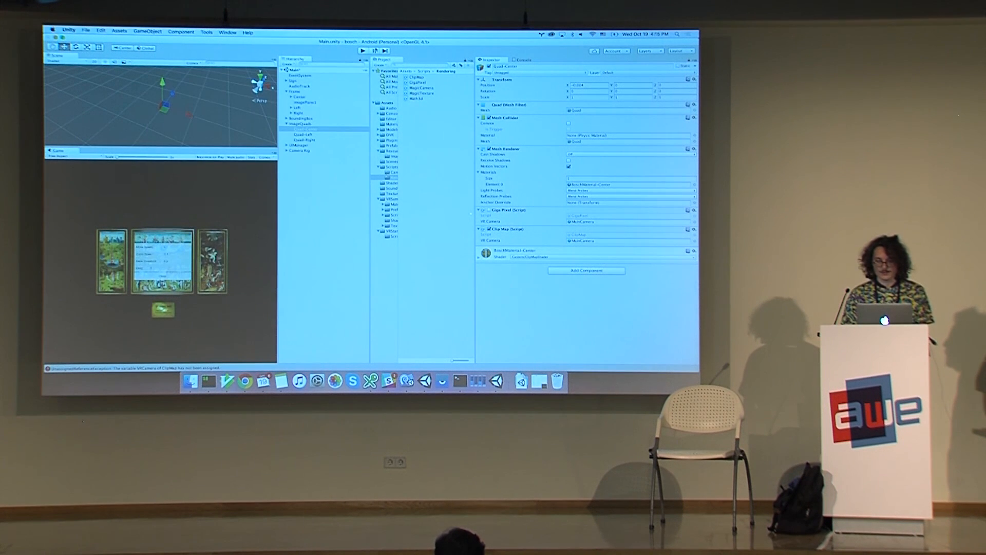
left_click(362, 50)
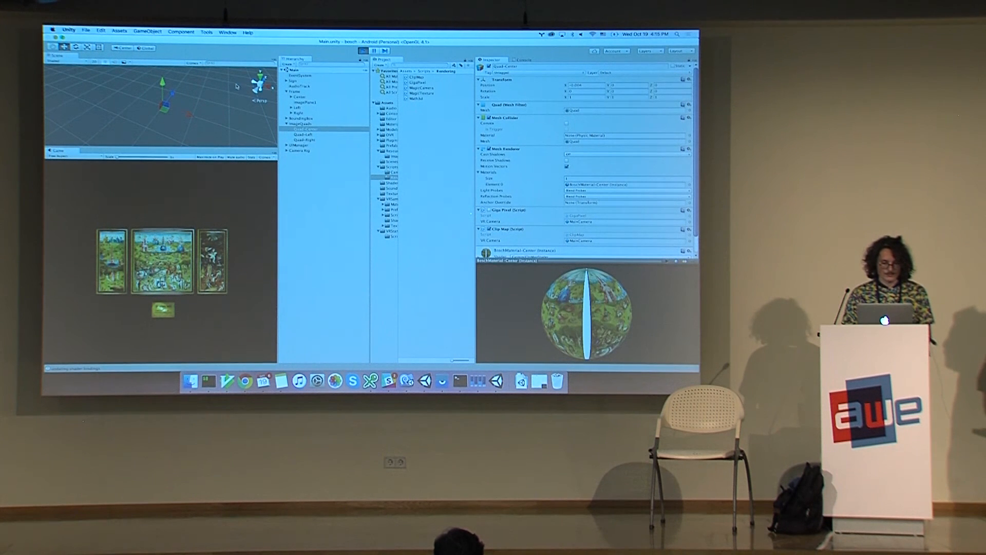
left_click(301, 124)
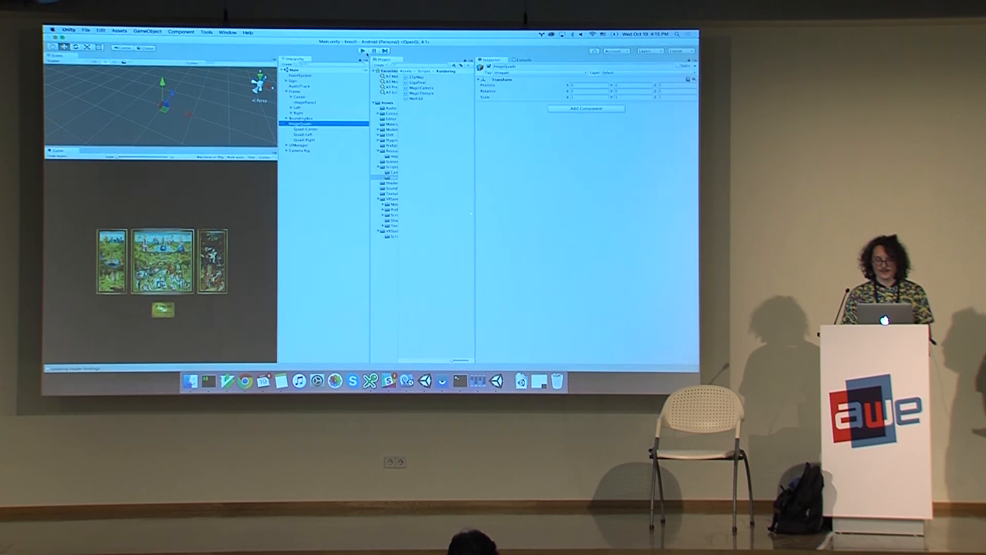
Step: Check the UIManager's close button setting, then the Camera Rig's zoom limits and physics components
left_click(362, 51)
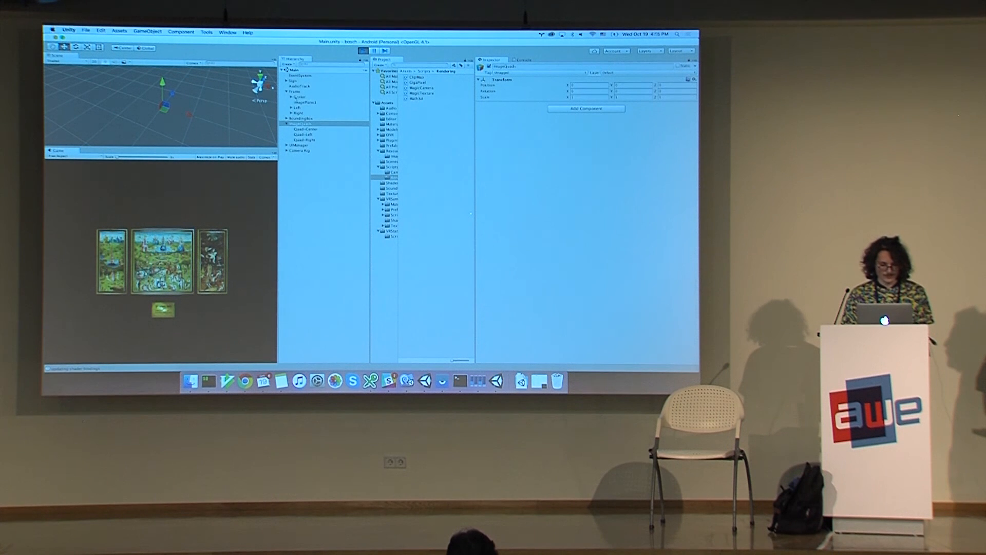
left_click(305, 123)
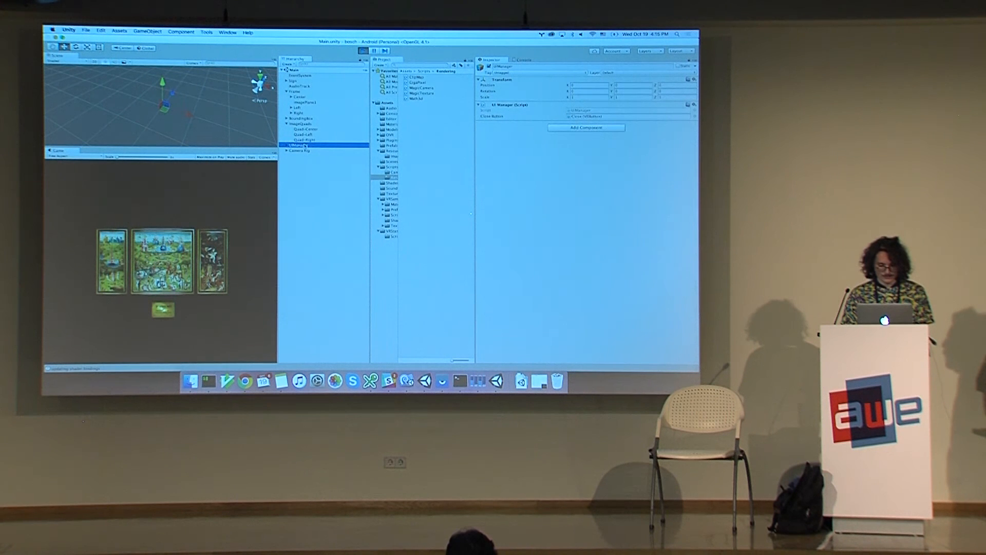
left_click(299, 150)
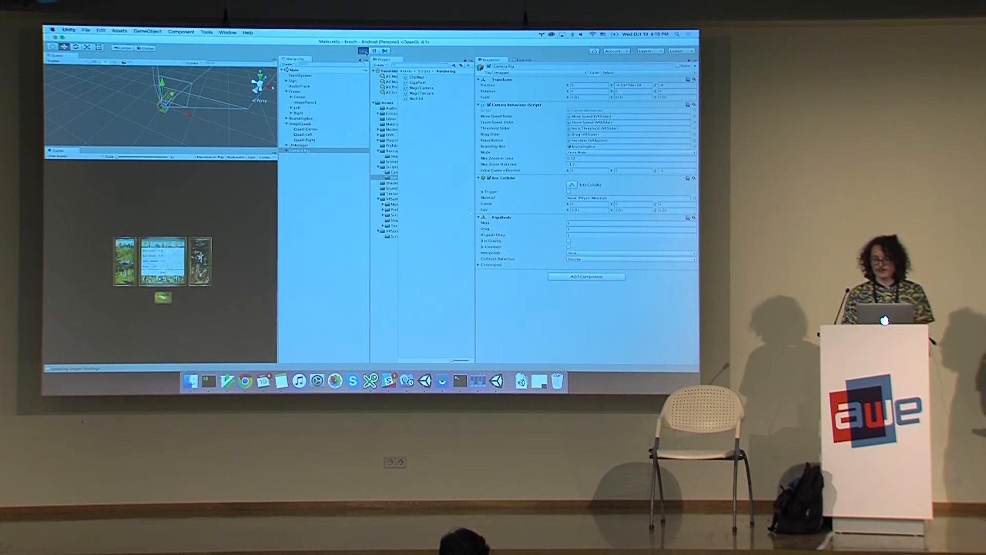
left_click(362, 50)
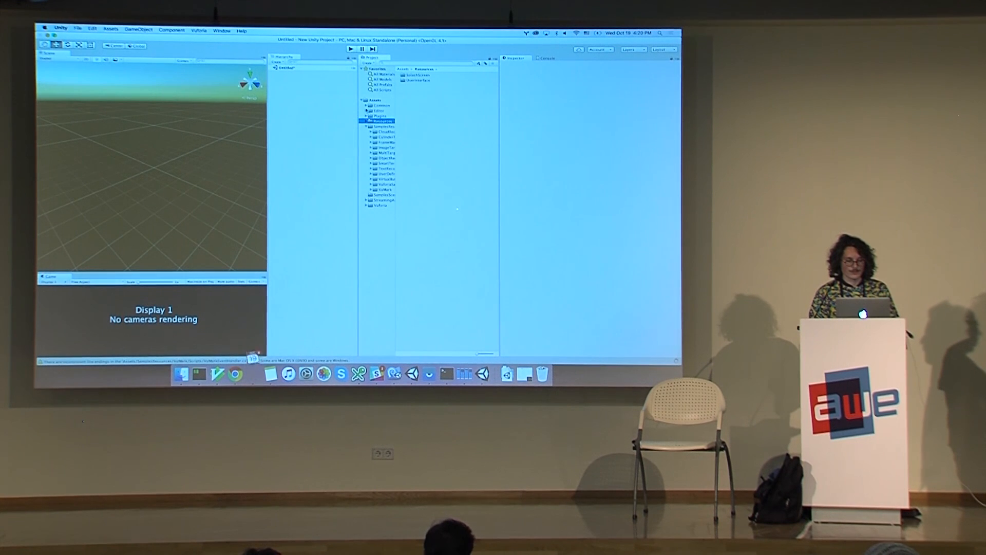
Step: Load the Vuforia-3-UserDefinedTargets sample scene from the Project panel
left_click(367, 115)
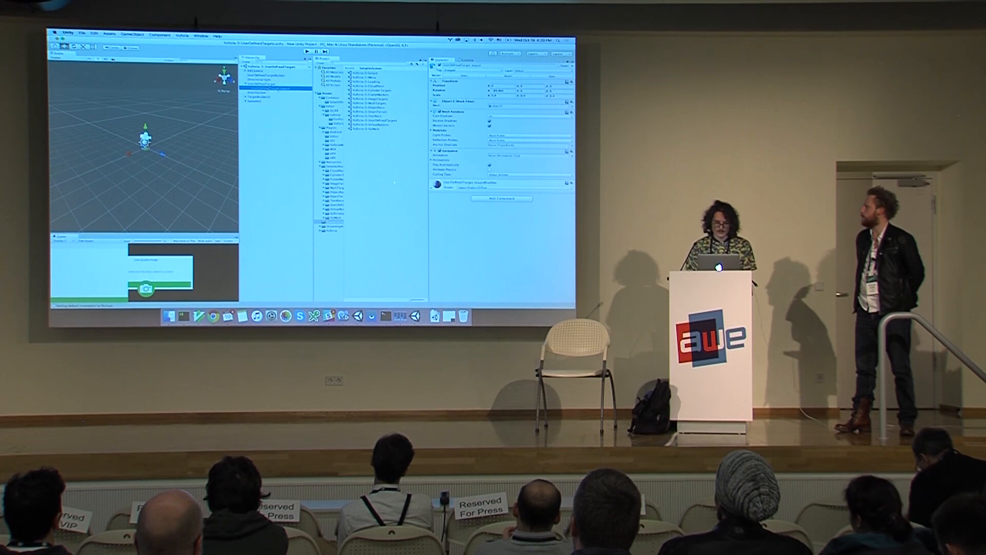
left_click(272, 82)
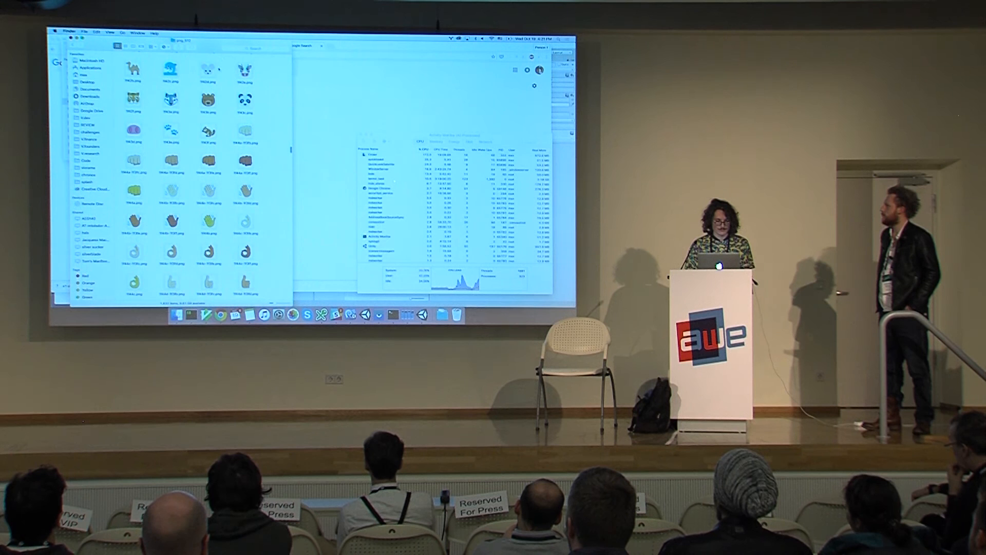
Step: Start an Android build from Build Settings, bringing up the save sheet in the project folder
left_click(208, 70)
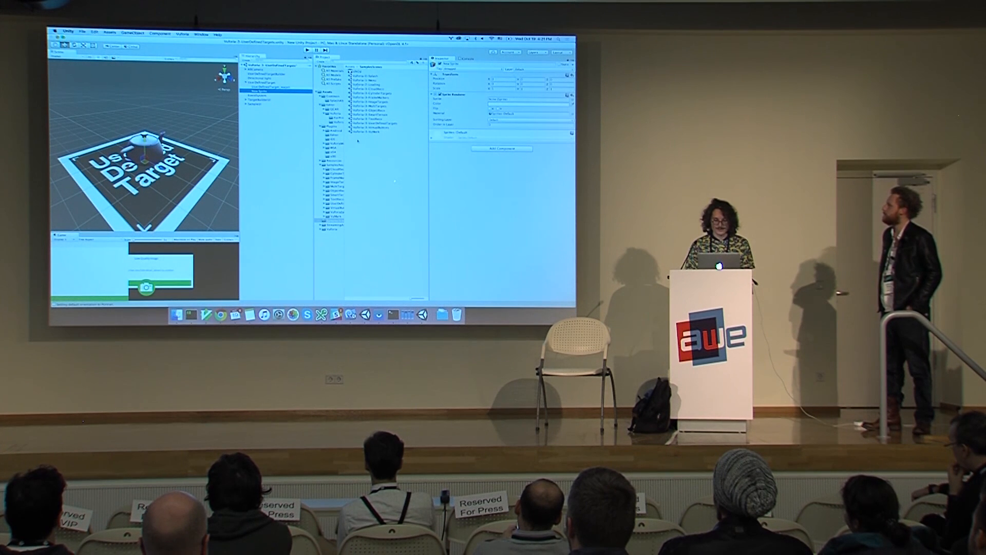
right_click(390, 151)
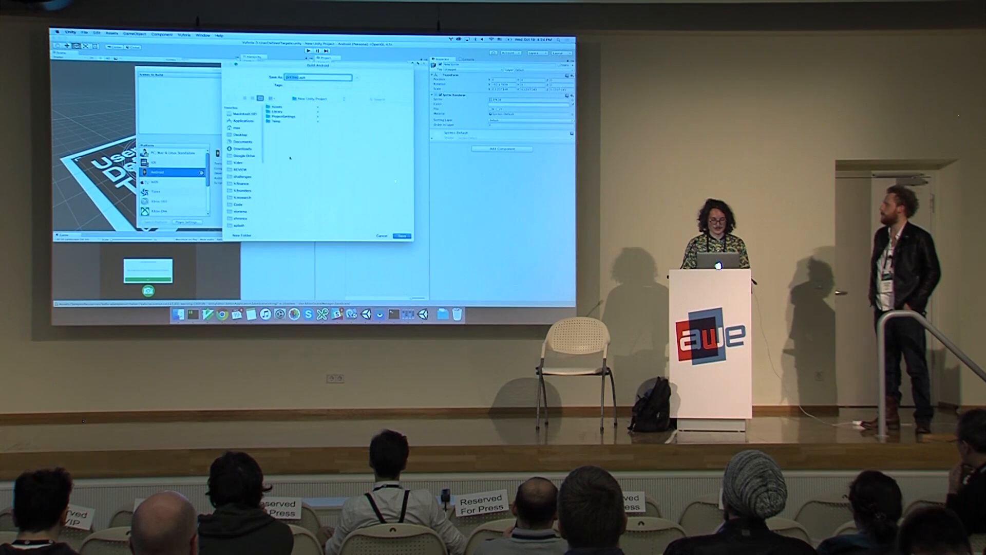
Step: Show the Android player settings from the Build Settings window
left_click(401, 235)
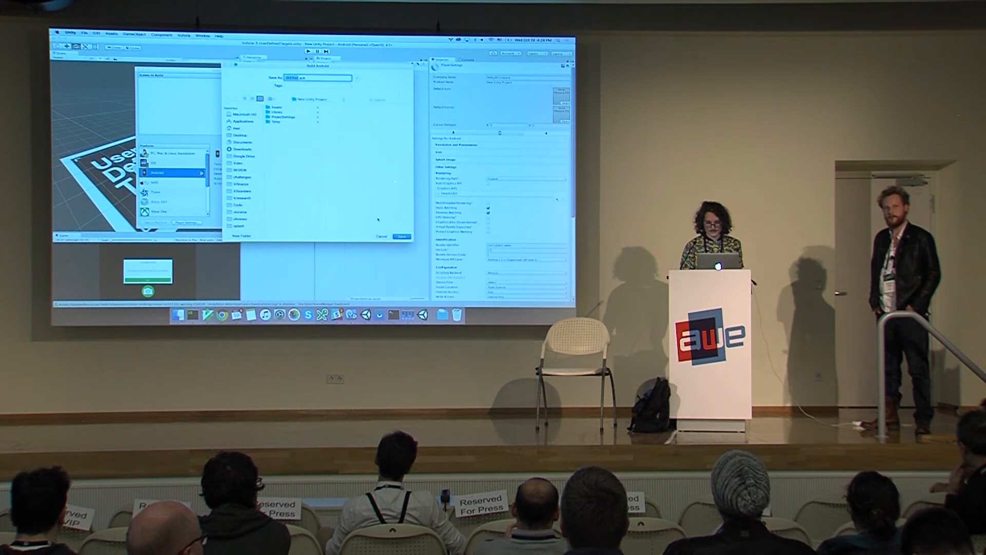
Step: Switch from Unity to Google Chrome's emojione search results
left_click(401, 235)
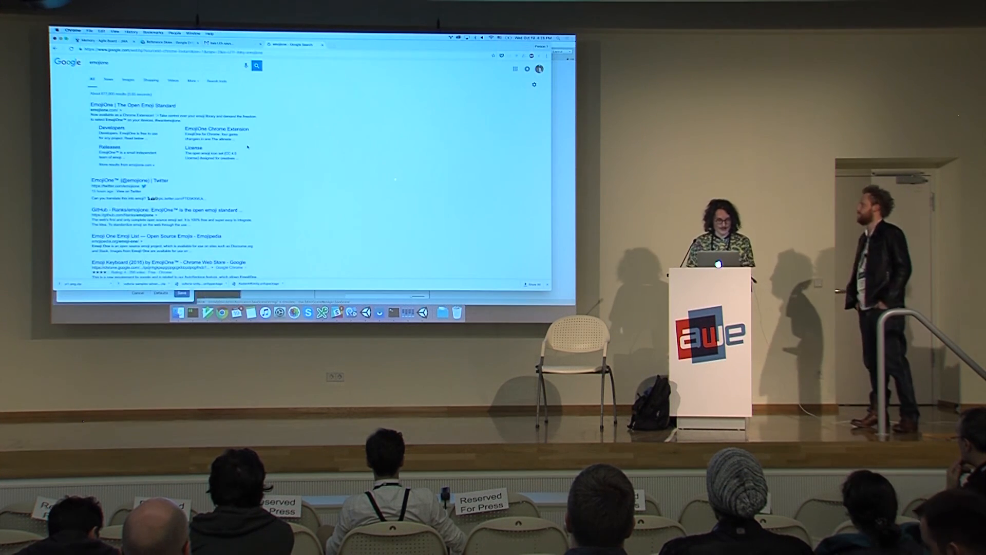
Step: Revisit the Vuforia developer portal License Manager from Chrome's History menu
left_click(131, 32)
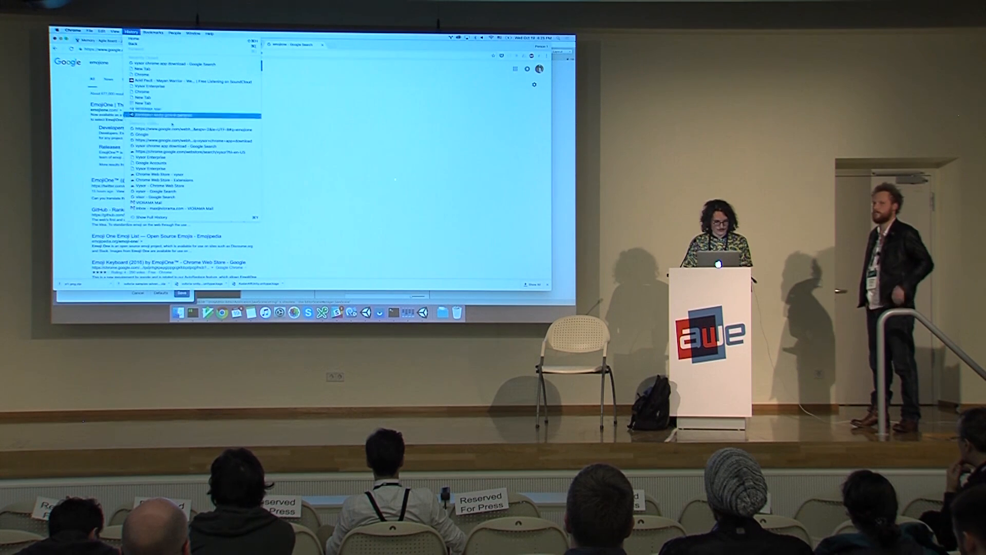
left_click(152, 217)
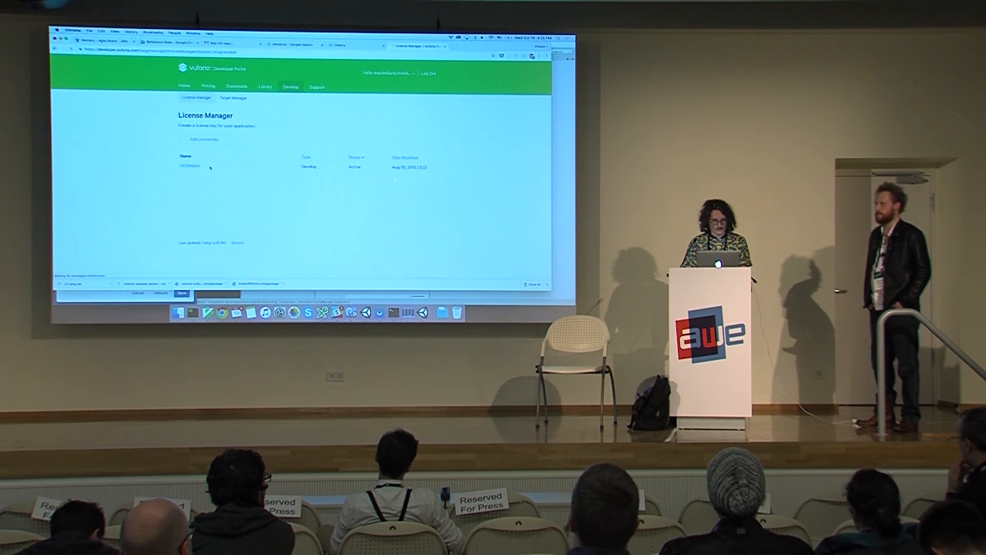
Step: Copy the license key from the License Manager and switch back to Unity
left_click(190, 165)
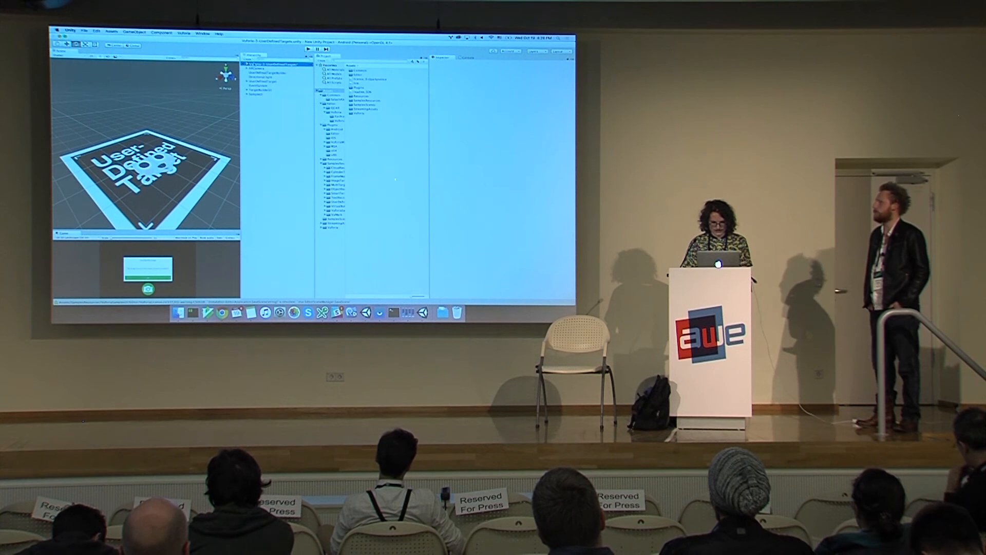
Step: Build the Android app under the same file name, overwriting the existing APK
left_click(271, 65)
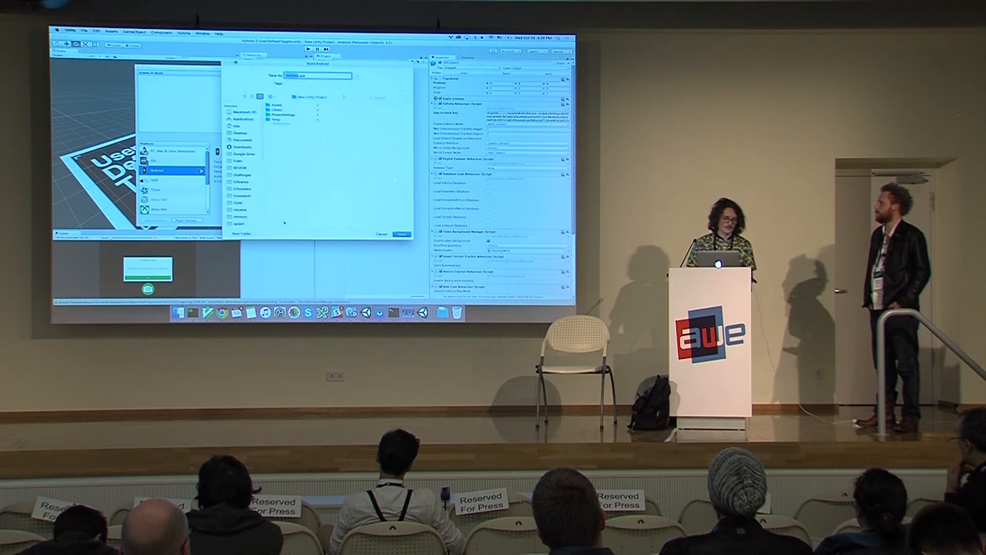
left_click(400, 235)
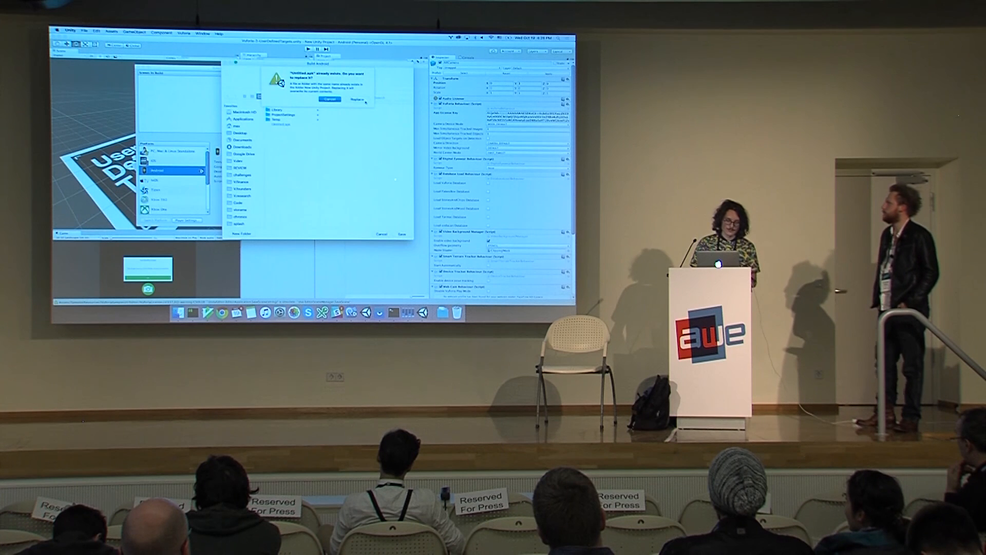
left_click(356, 98)
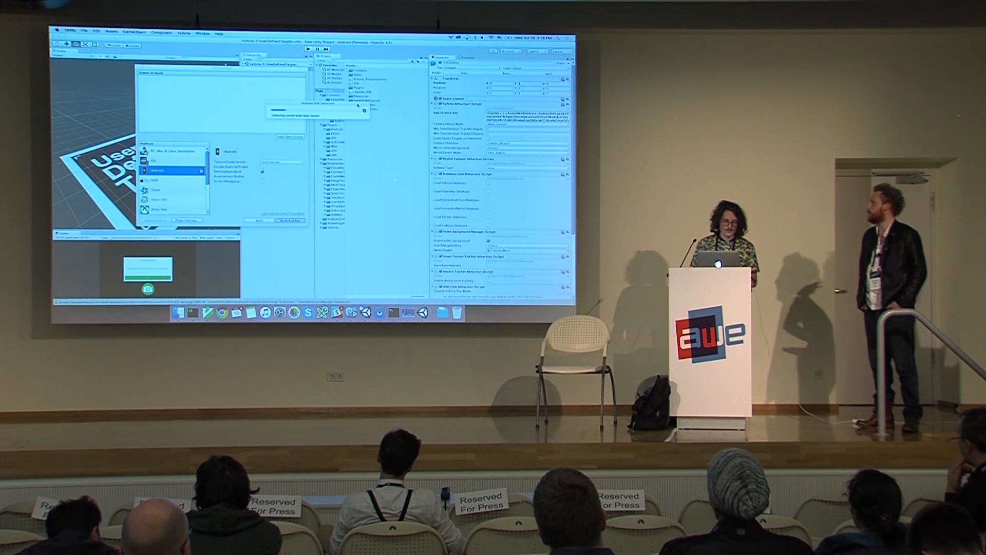